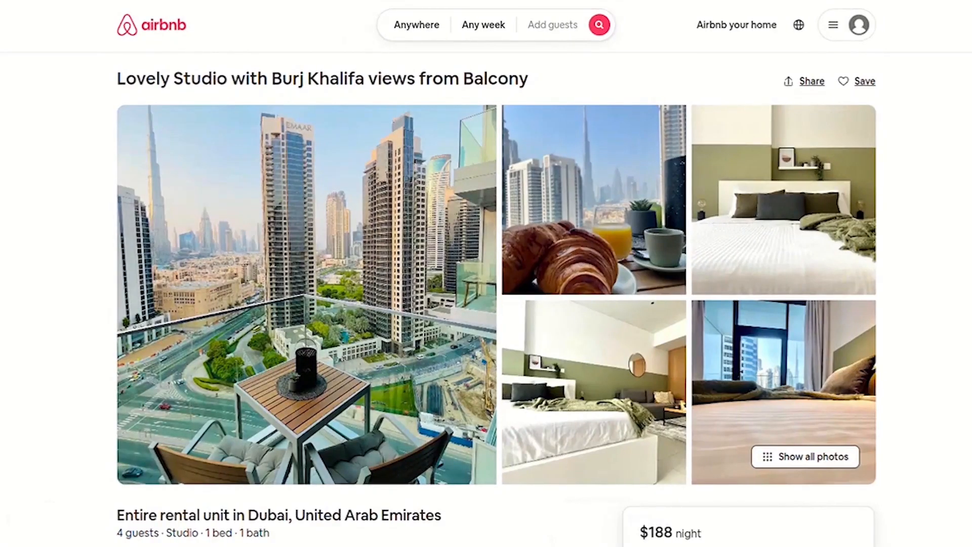
Scroll the tutorial to the 'Installing Python and necessary libraries' heading and highlight it.
scroll(down, 3)
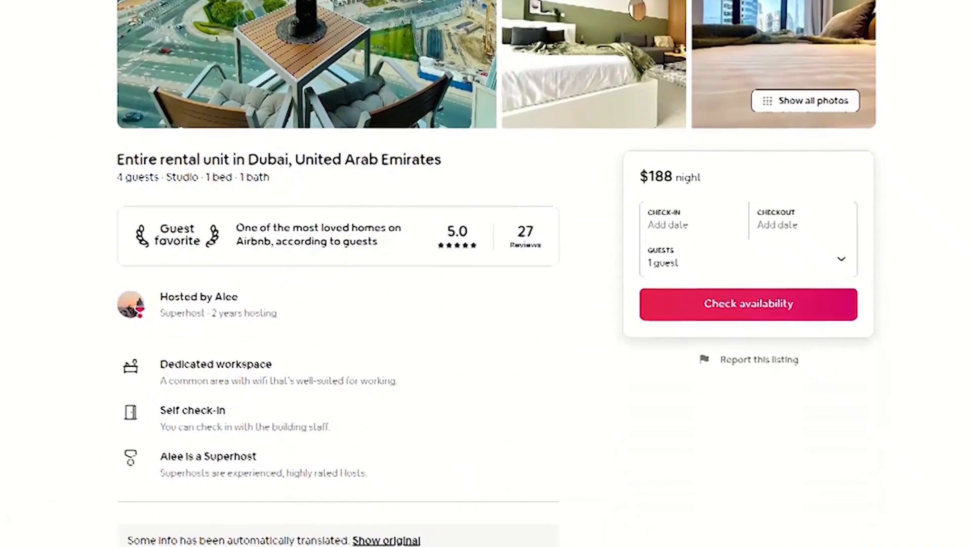
scroll(down, 3)
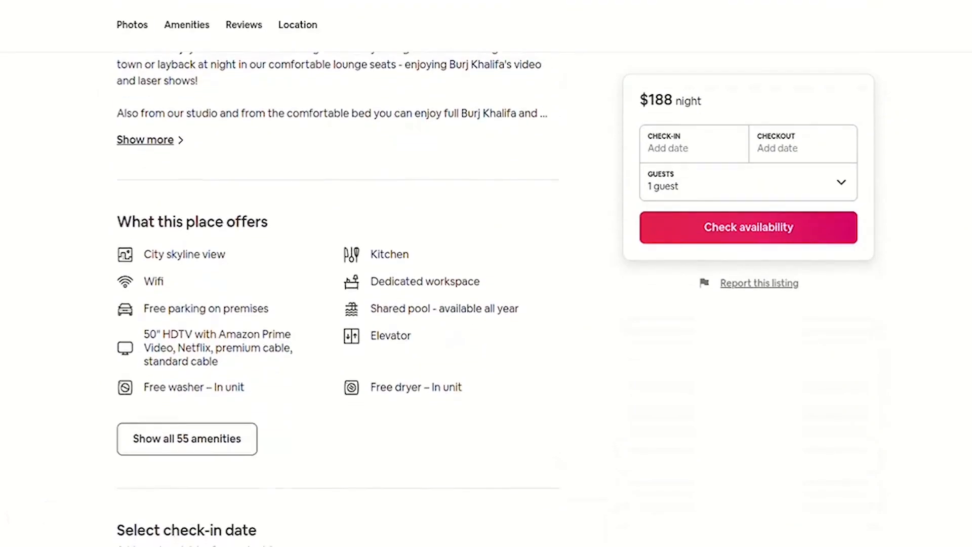
scroll(down, 3)
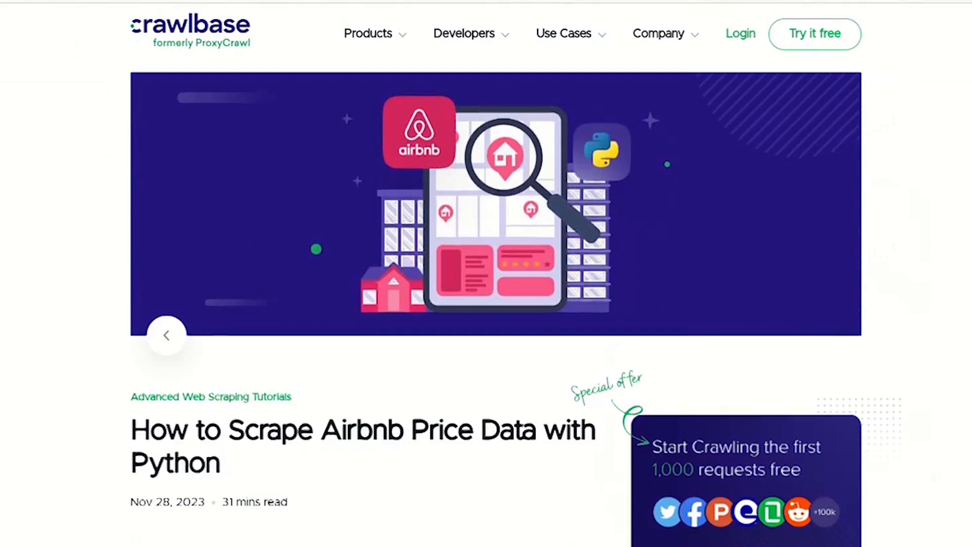
scroll(down, 3)
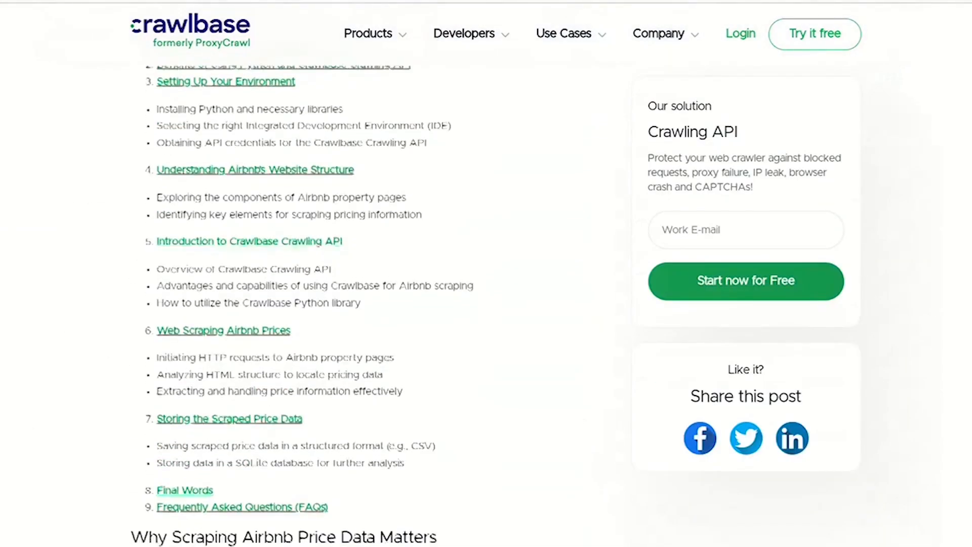
scroll(down, 3)
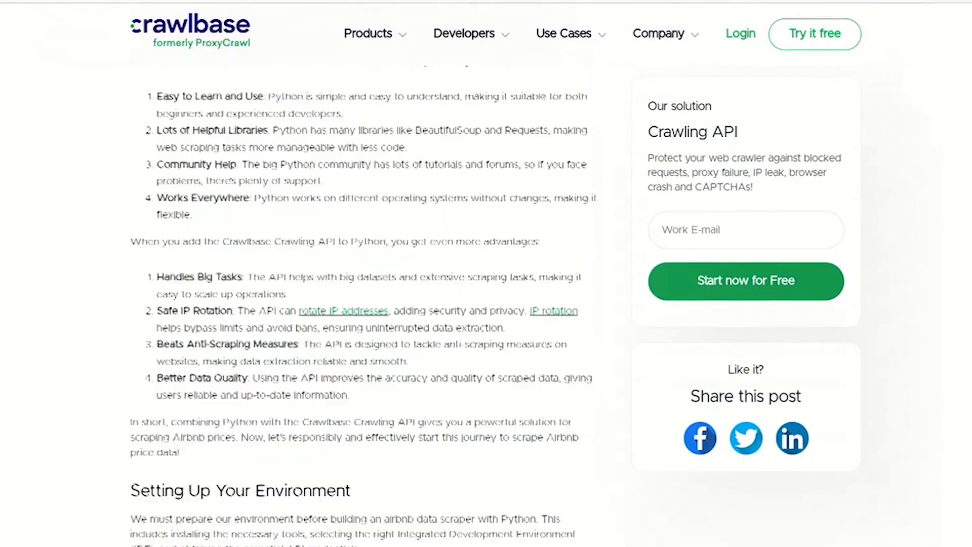
scroll(down, 3)
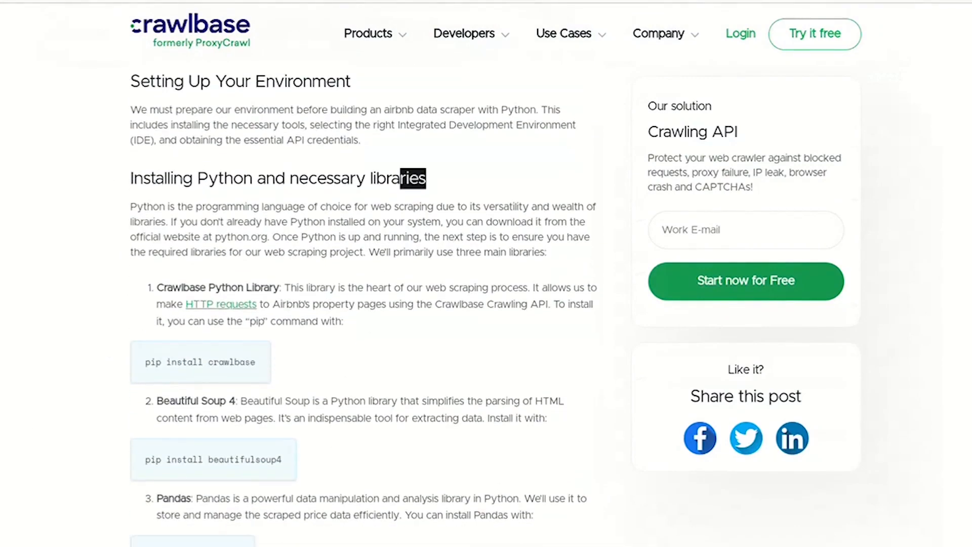
drag(402, 179, 173, 179)
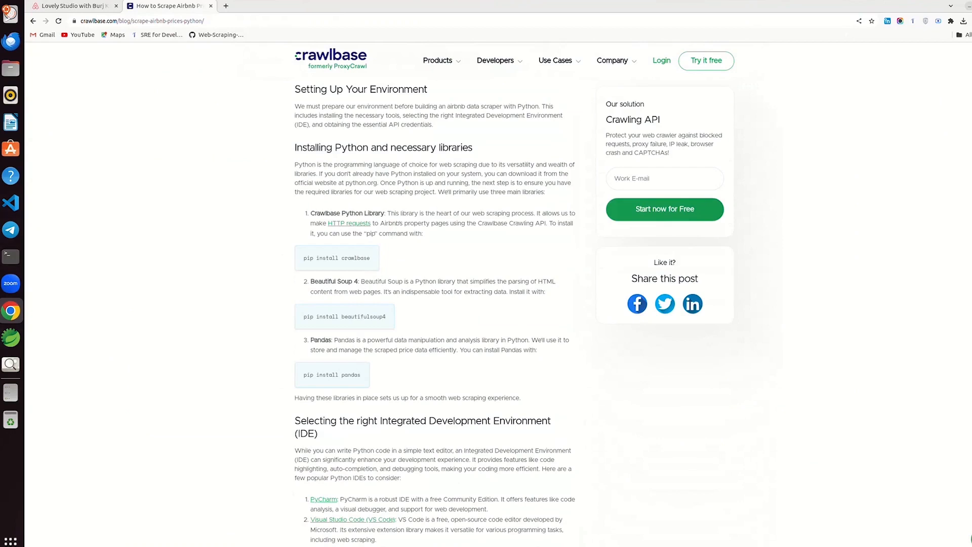
Run 'pip install crawlbase' and 'pip install beautifulsoup4' in the terminal; both are already satisfied.
click(11, 257)
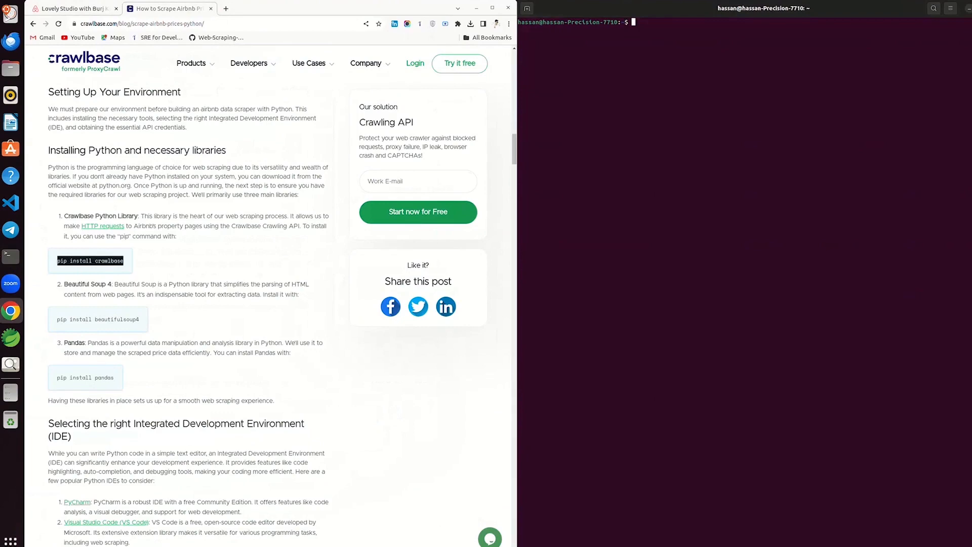
right_click(633, 22)
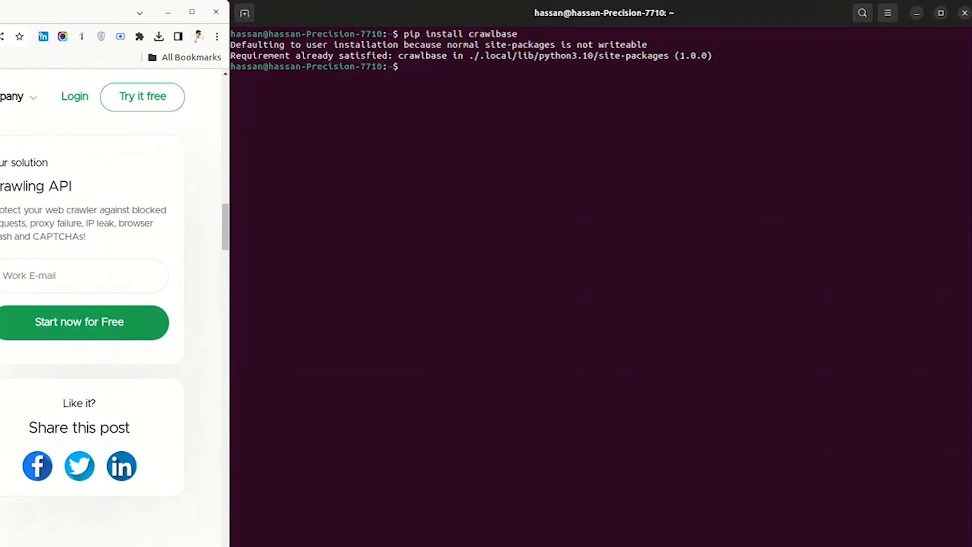
text(pip install beautifulsoup4)
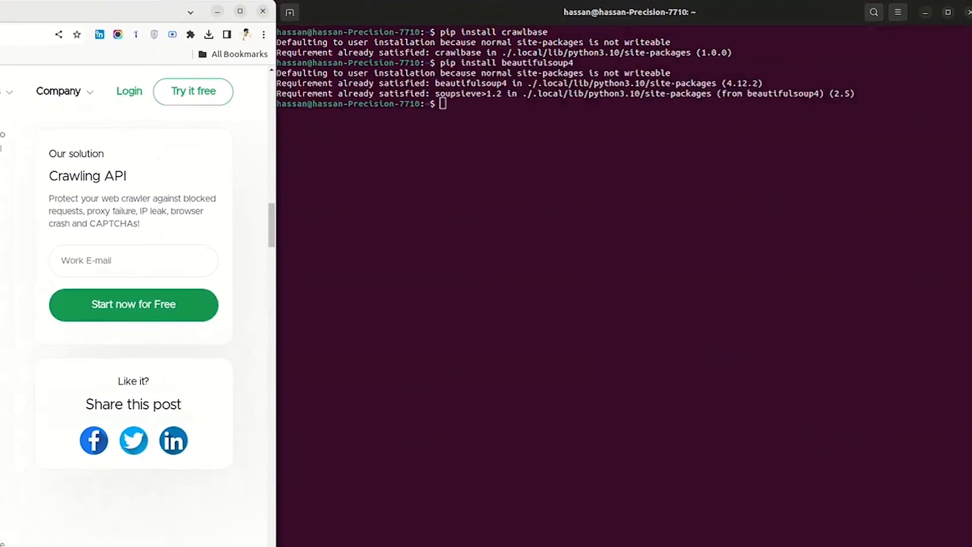
right_click(85, 254)
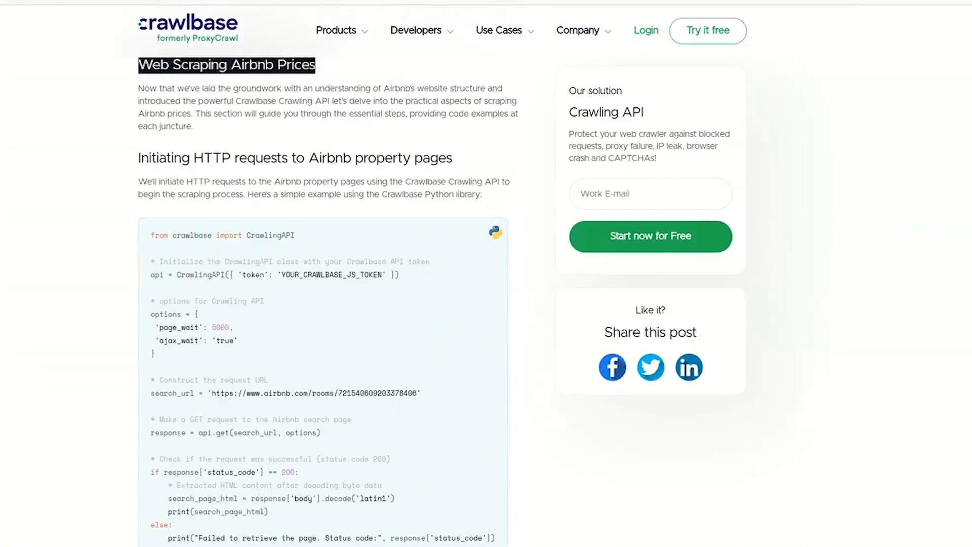
Create a new untitled text file in VS Code and move its terminal to the Desktop.
click(10, 202)
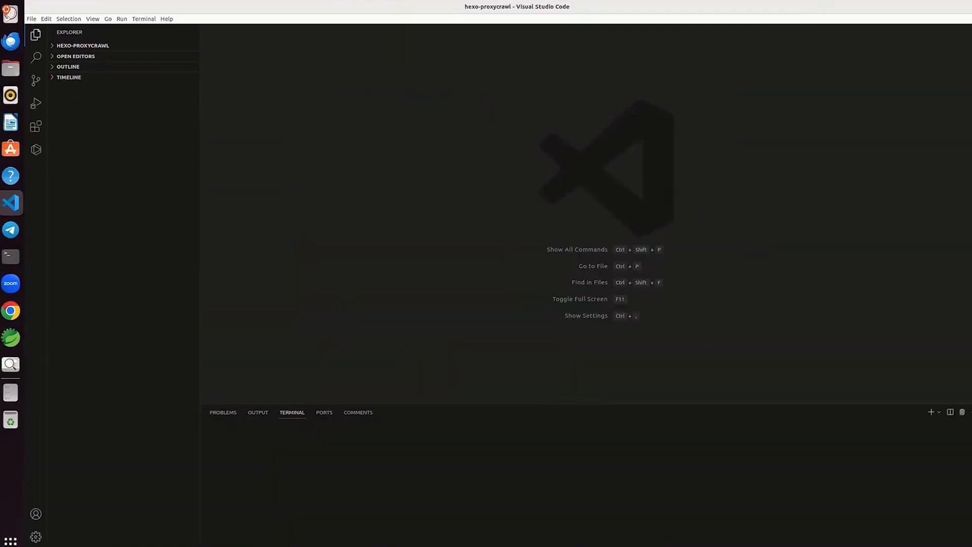
click(30, 19)
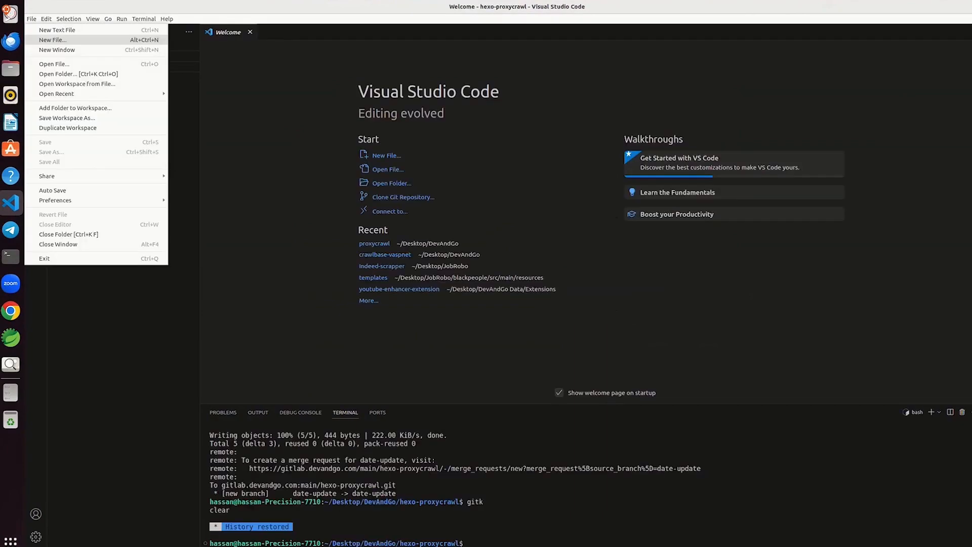
click(52, 40)
text(cd ../..)
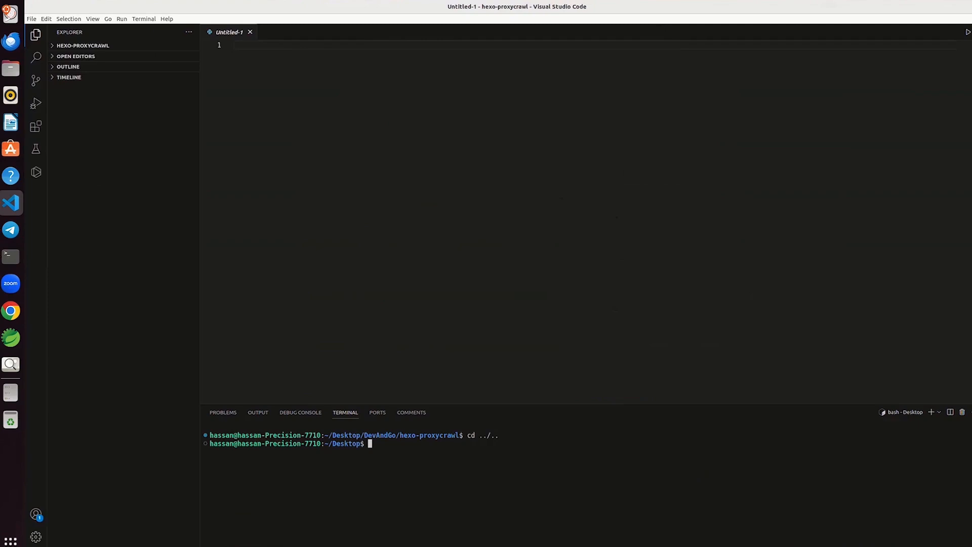
text(clear)
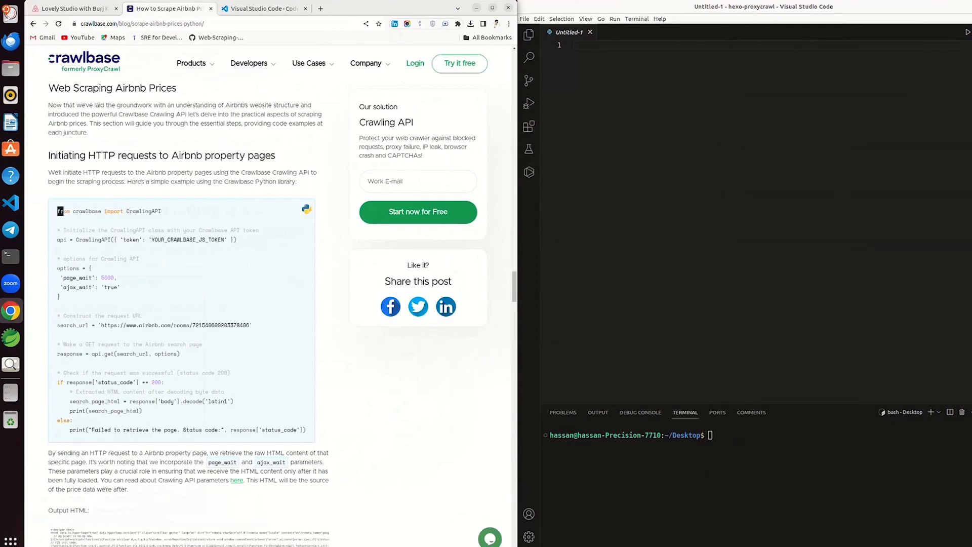
Paste the blog's CrawlingAPI request code into Untitled-1 and save it as scraping_airbnb_prices.py.
drag(58, 210, 306, 430)
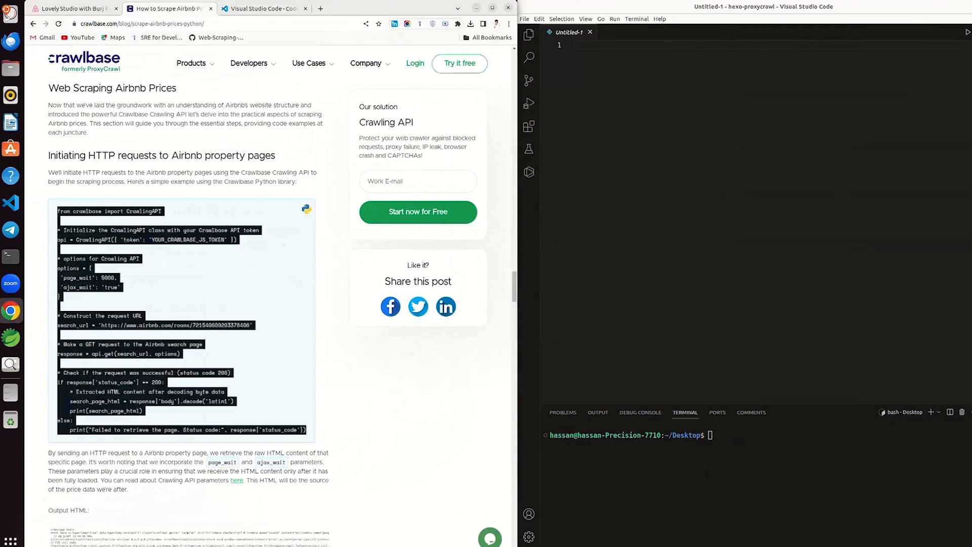
text(from crawlbase import CrawlingAPI)
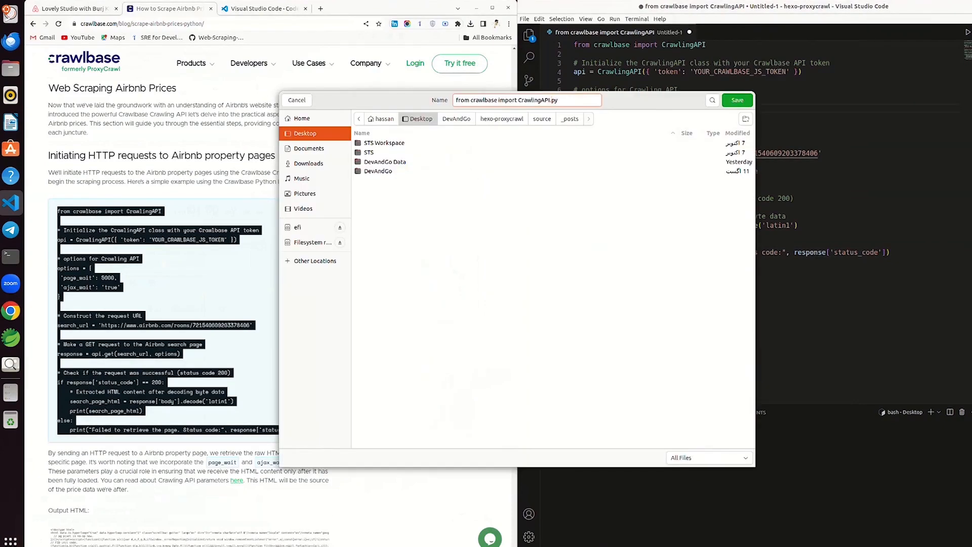
click(737, 100)
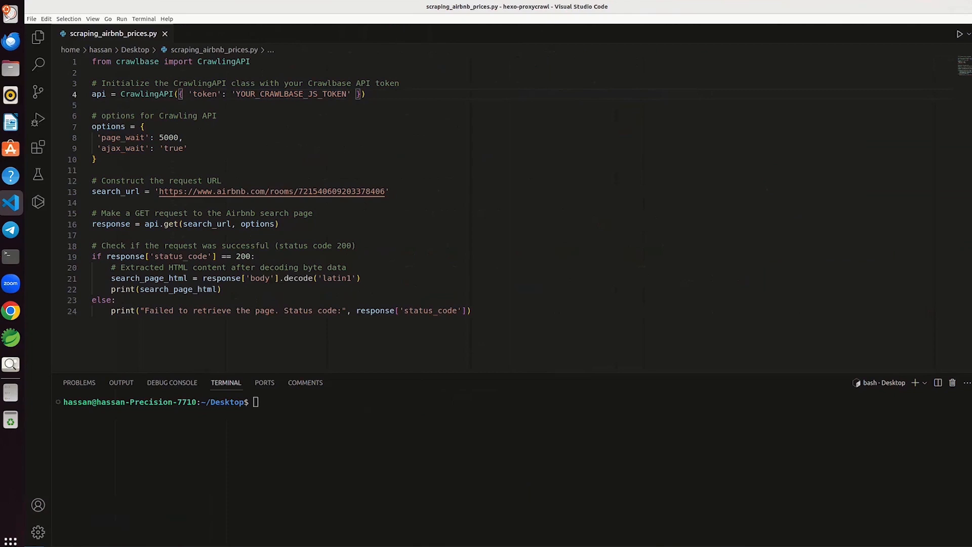
Swap YOUR_CRAWLBASE_JS_TOKEN for a real token and run 'python3 scraping_airbnb_prices.py'.
double_click(335, 94)
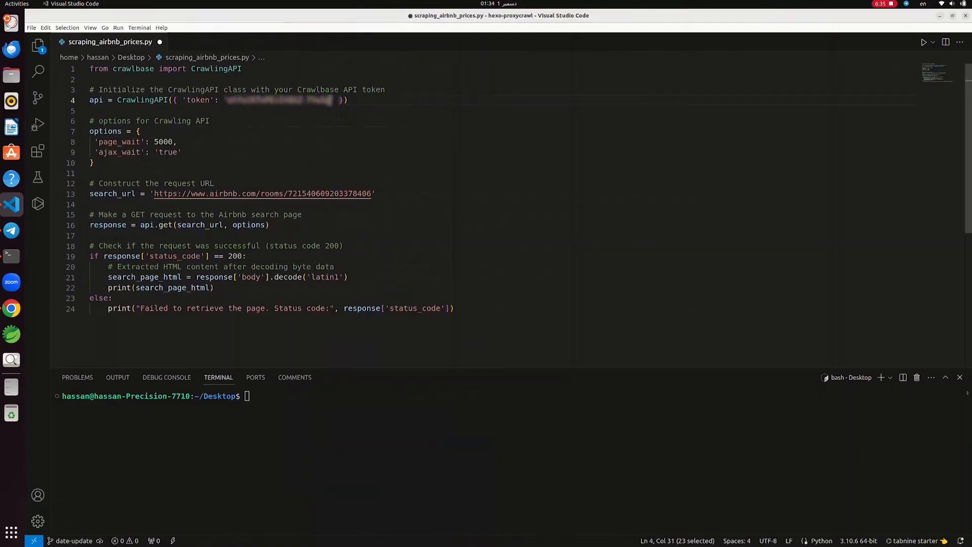
text(python3 scraping_airbnb_prices.py)
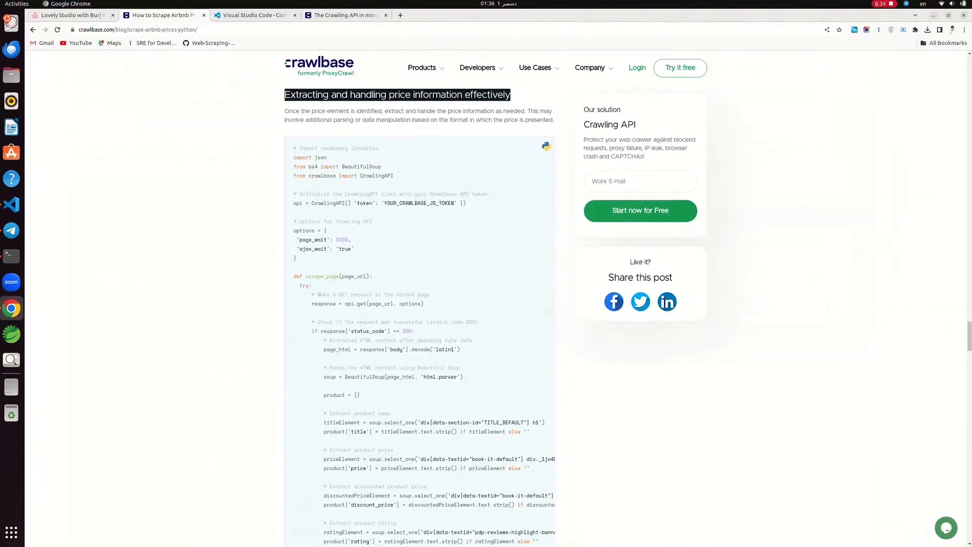
Scroll the blog to the 'Extracting and handling price information effectively' section.
scroll(down, 3)
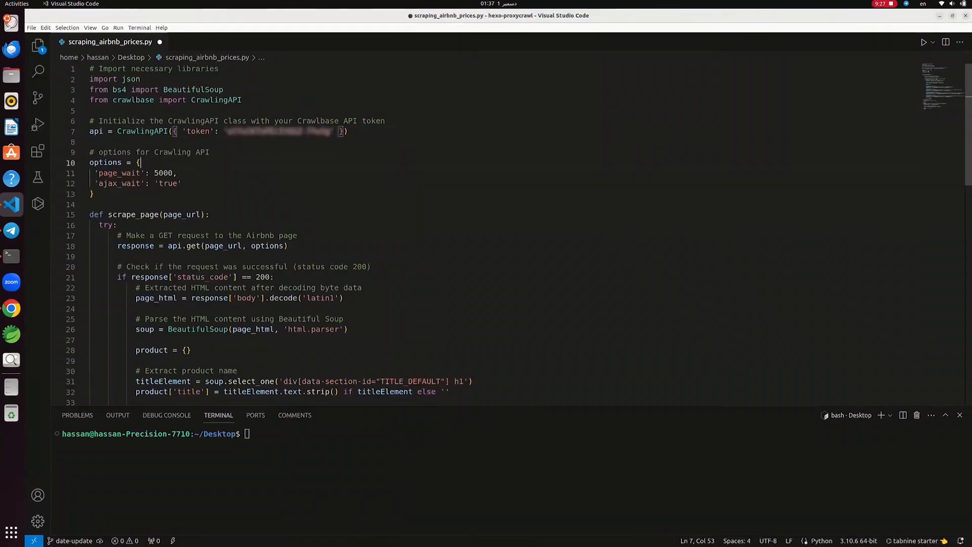
Run 'python3 scraping_airbnb_prices.py' on the pasted BeautifulSoup and json scrape_page version.
text(python3 scraping_airbnb_prices.py)
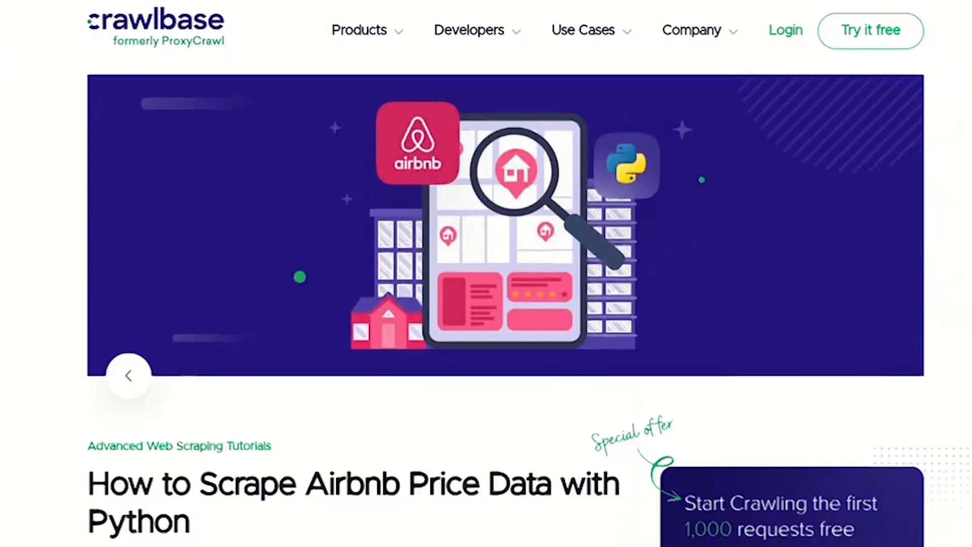
scroll(down, 3)
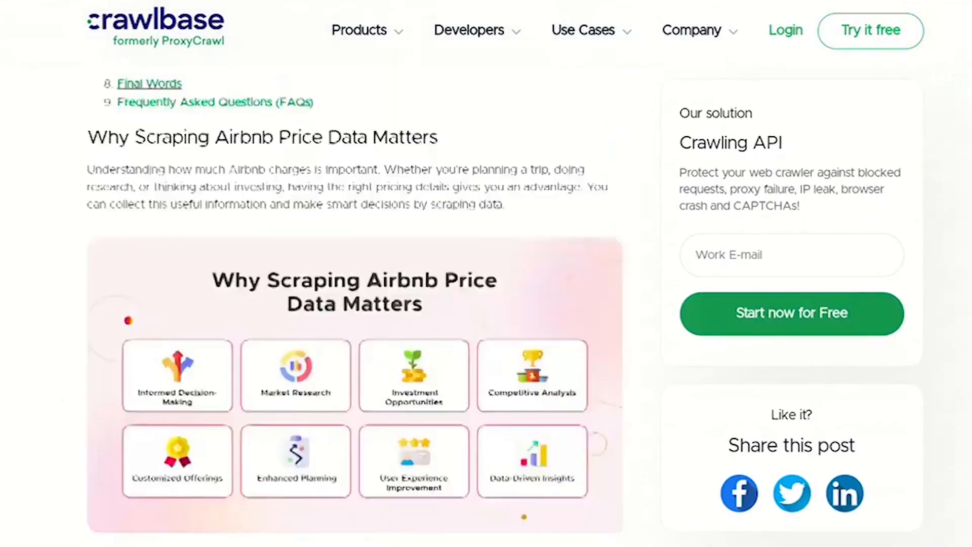
scroll(down, 3)
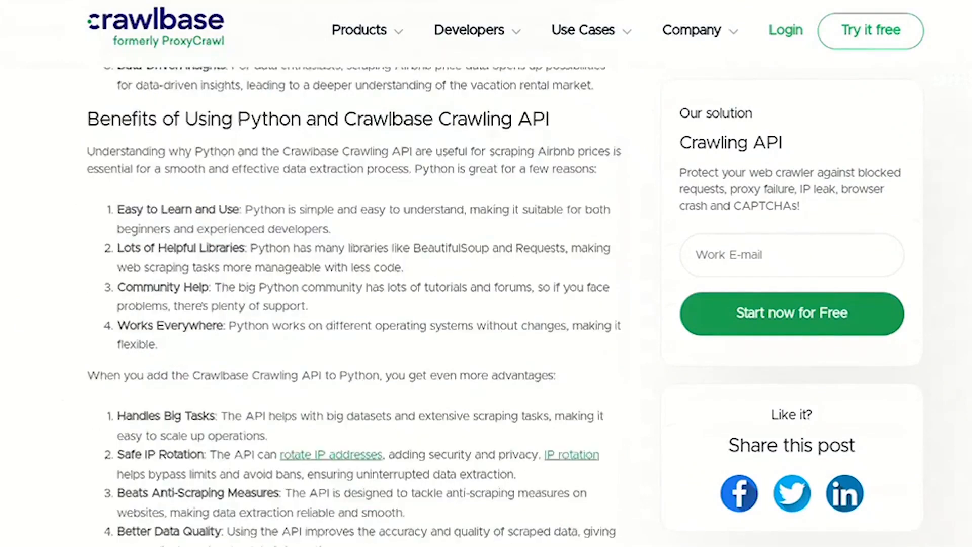
scroll(down, 3)
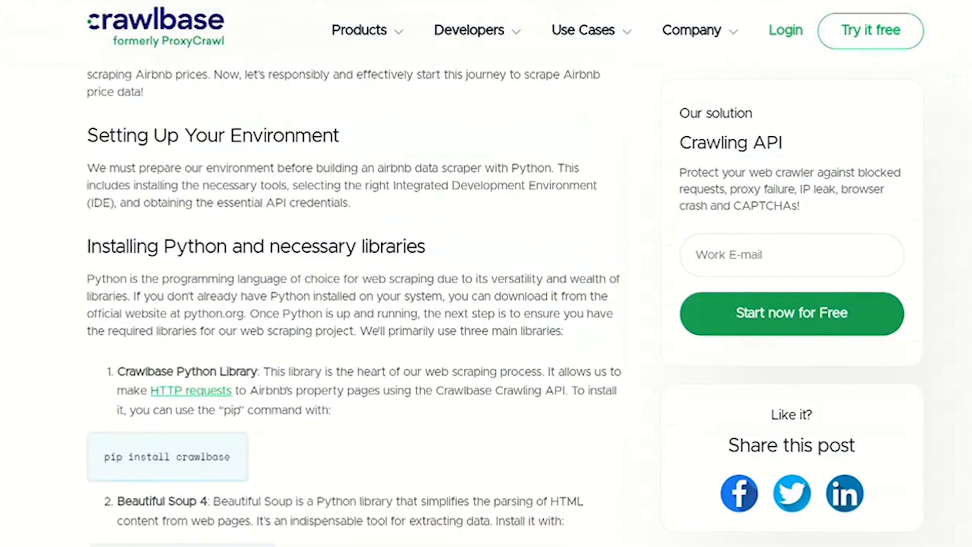
scroll(down, 3)
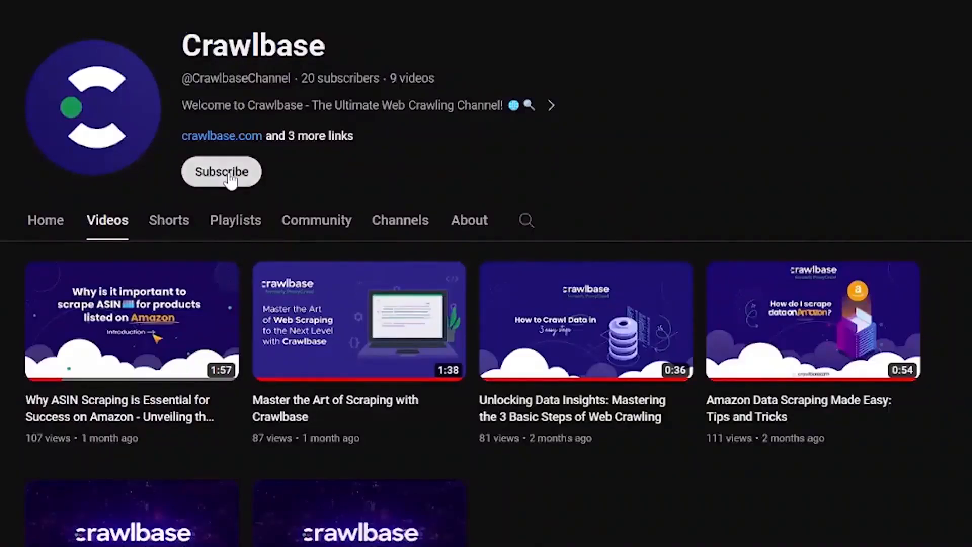
Click Subscribe on the Crawlbase YouTube channel page and confirm the subscription.
click(221, 171)
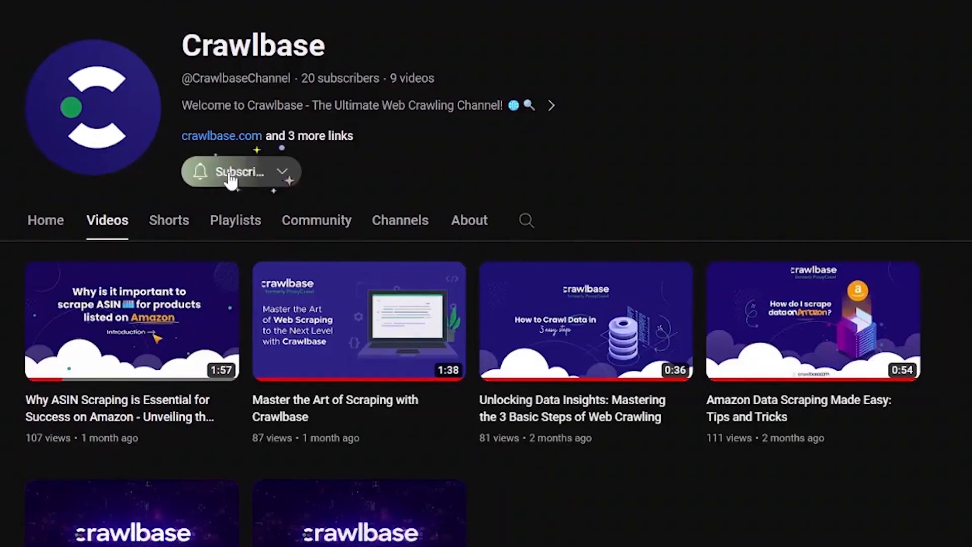
click(241, 171)
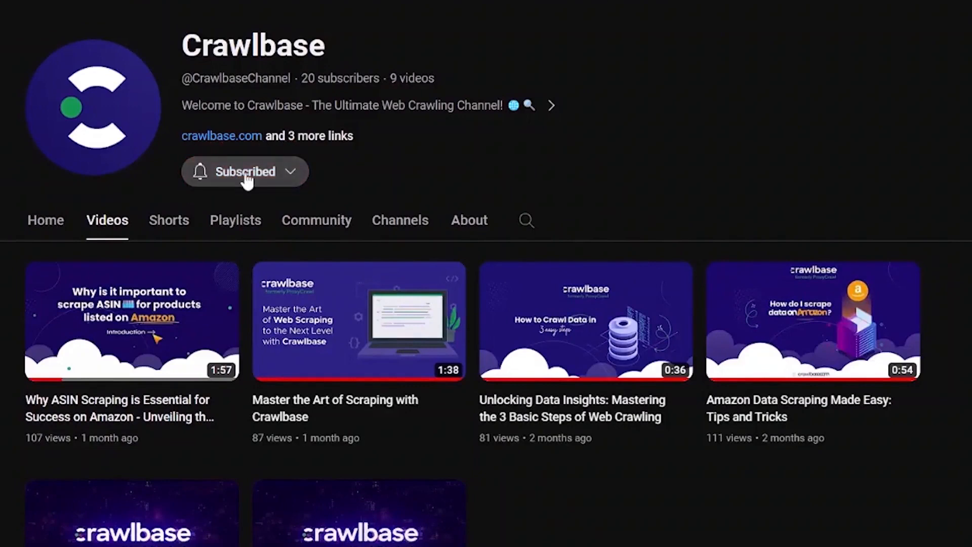